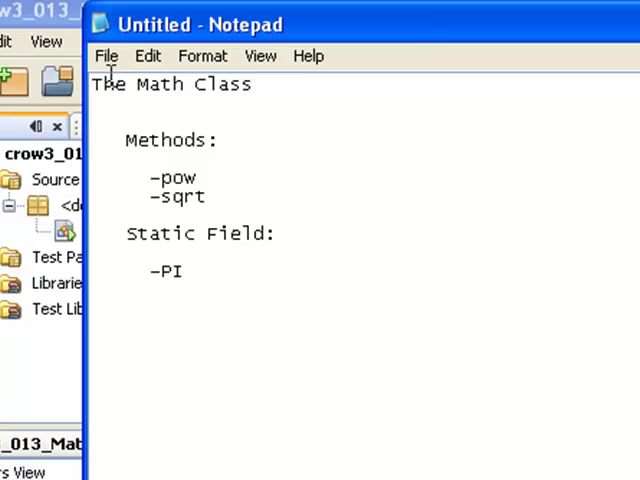
# Highlight the Methods heading, the pow entry, the Static Field heading and the PI entry in the Notepad notes.
pyautogui.doubleClick(168, 140)
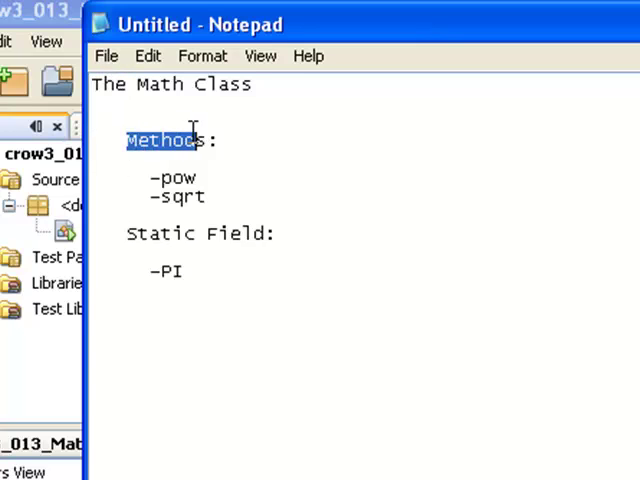
pyautogui.click(196, 176)
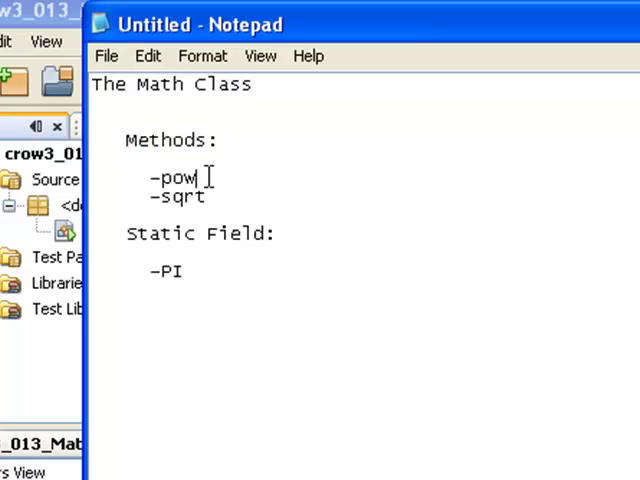
pyautogui.doubleClick(172, 176)
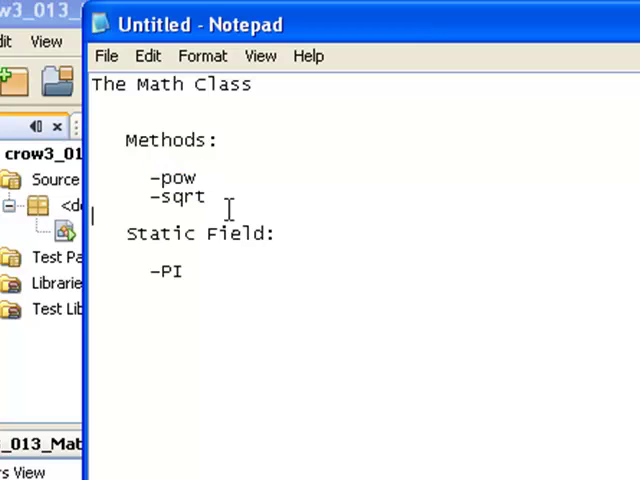
pyautogui.doubleClick(178, 196)
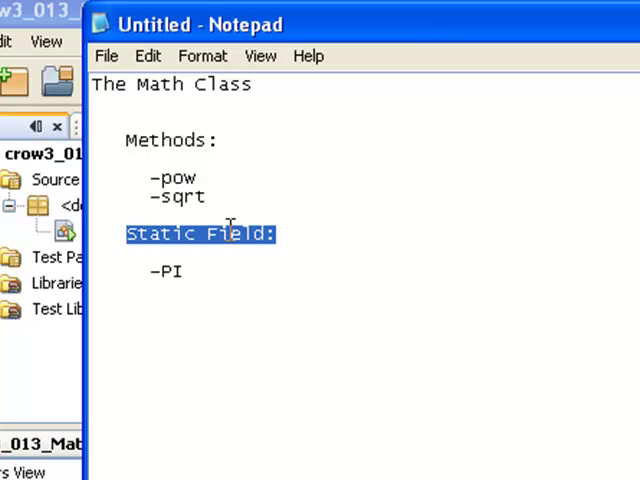
pyautogui.click(172, 272)
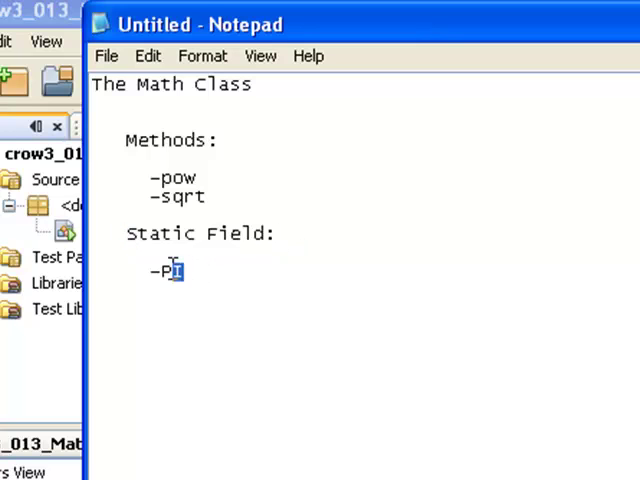
pyautogui.doubleClick(166, 272)
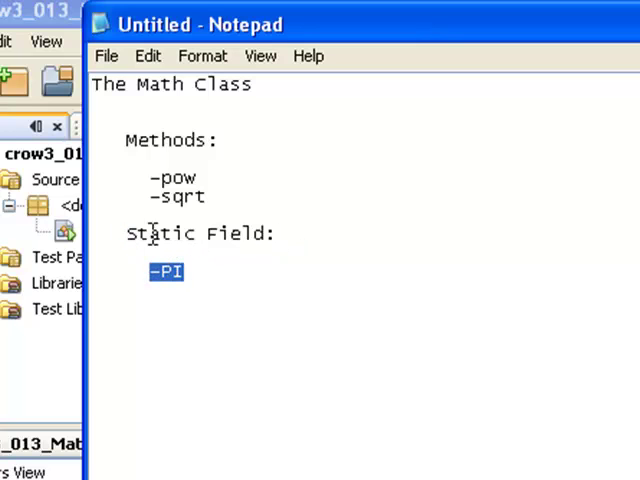
pyautogui.moveTo(316, 120)
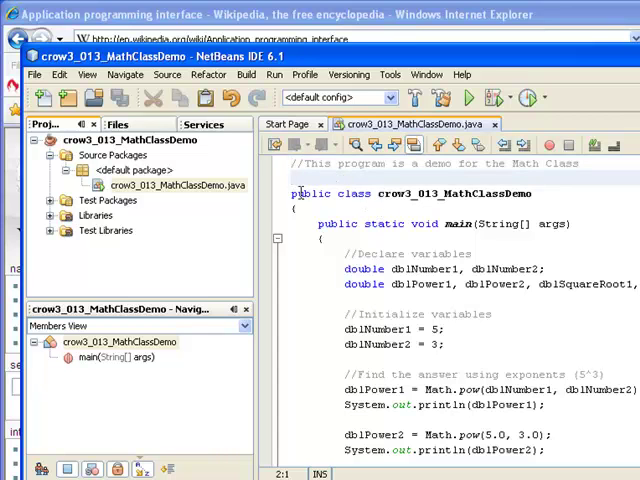
pyautogui.click(458, 224)
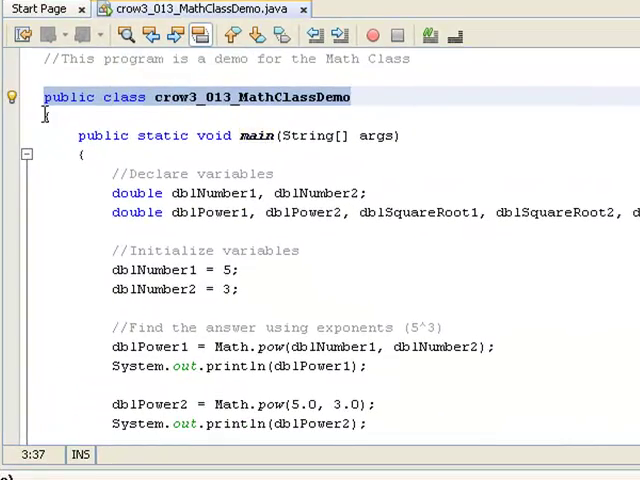
pyautogui.scroll(-3)
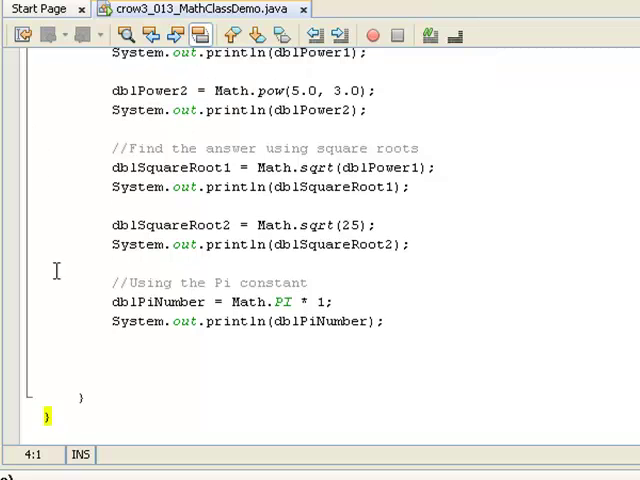
pyautogui.scroll(3)
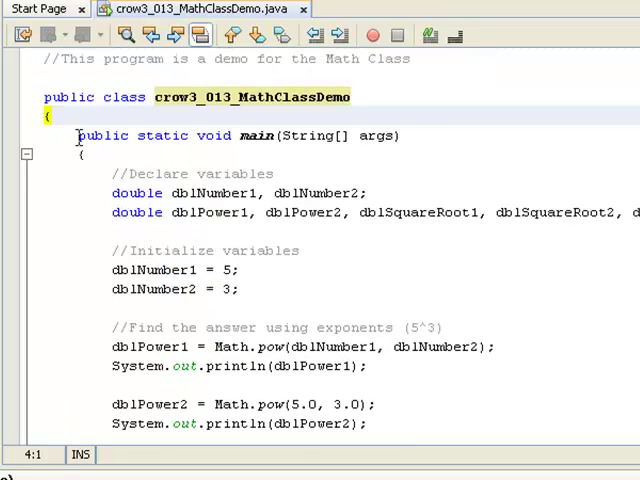
pyautogui.tripleClick(240, 136)
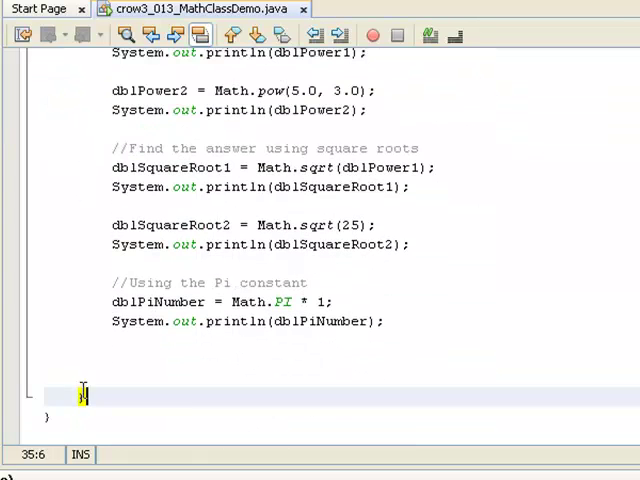
pyautogui.scroll(3)
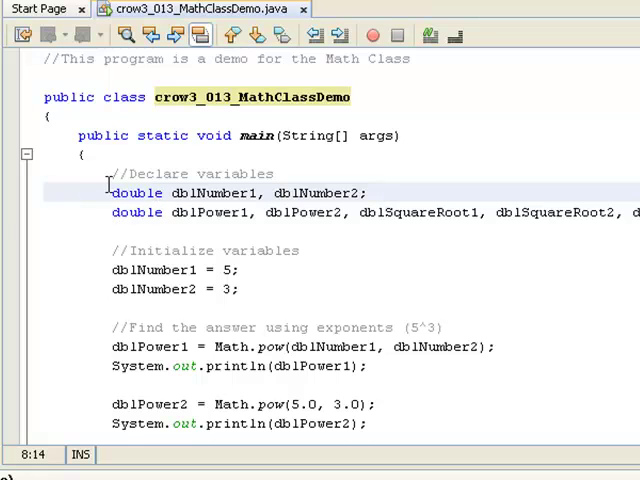
pyautogui.click(128, 172)
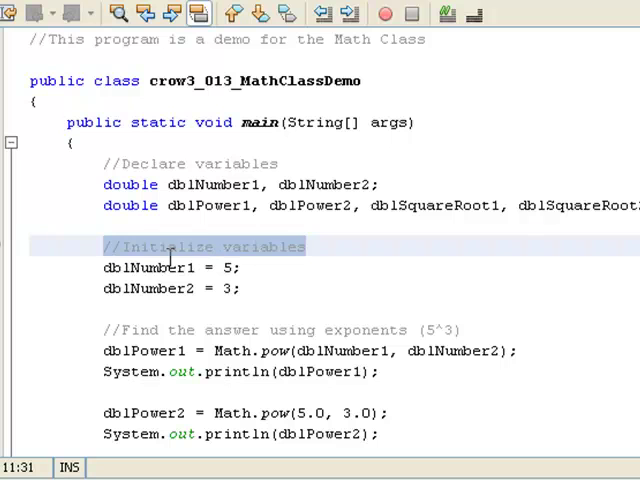
pyautogui.click(232, 268)
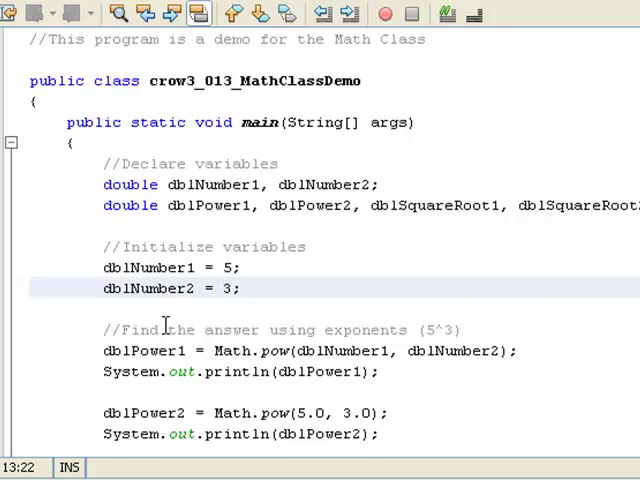
pyautogui.scroll(-3)
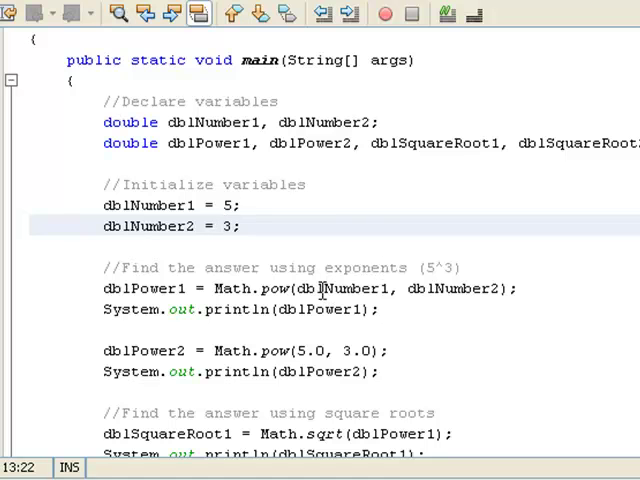
pyautogui.moveTo(424, 262)
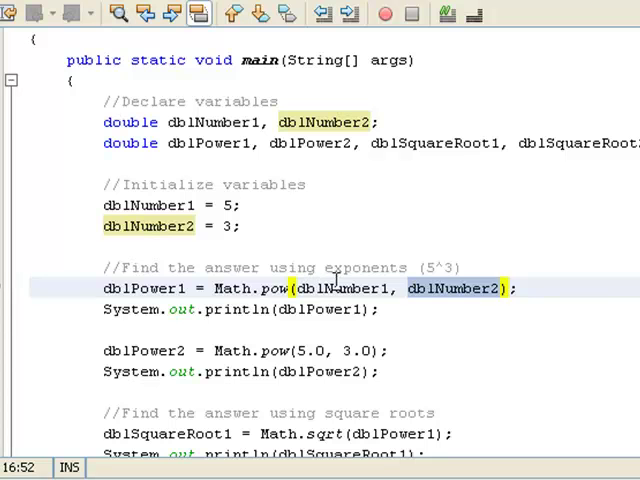
pyautogui.moveTo(232, 276)
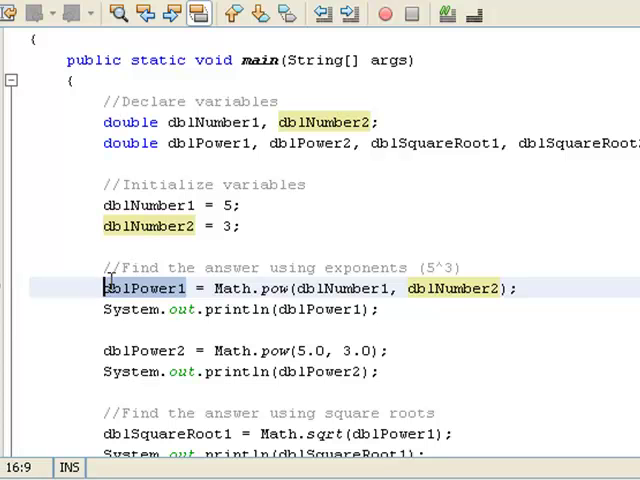
pyautogui.click(104, 308)
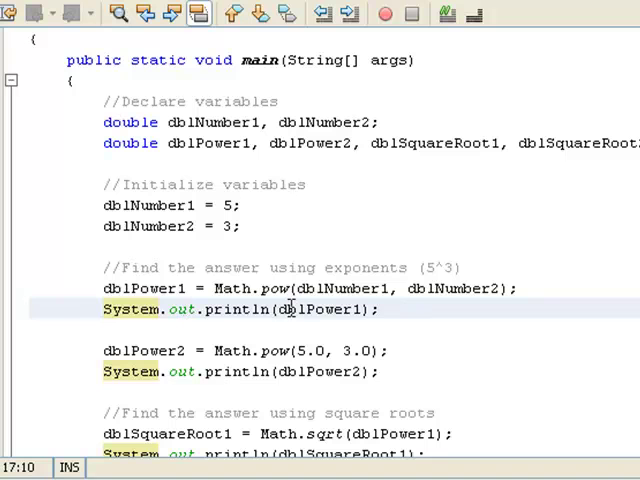
pyautogui.moveTo(370, 308)
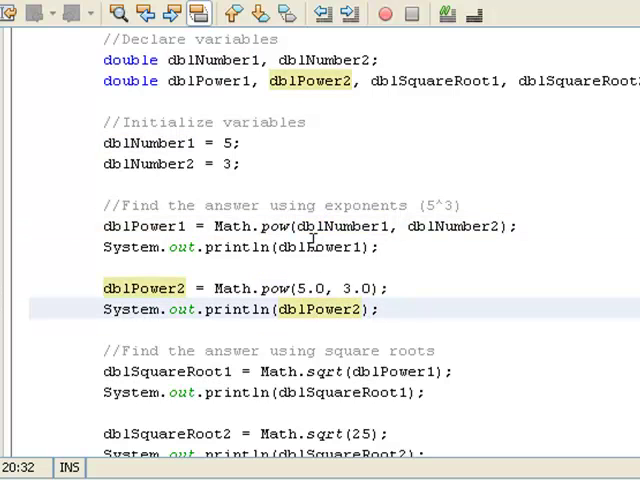
pyautogui.doubleClick(344, 226)
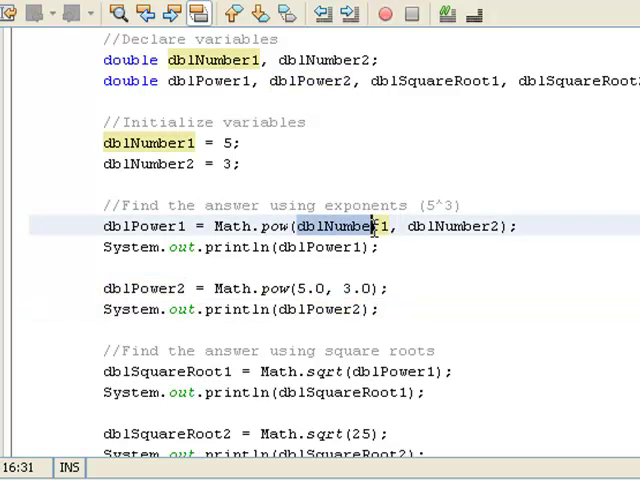
pyautogui.scroll(-3)
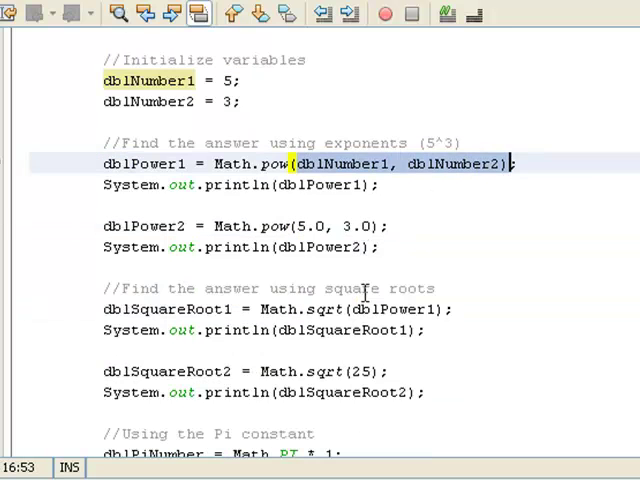
pyautogui.scroll(-3)
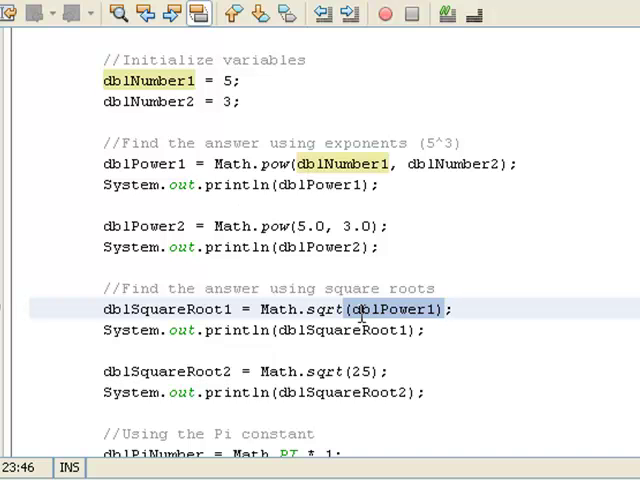
pyautogui.scroll(-3)
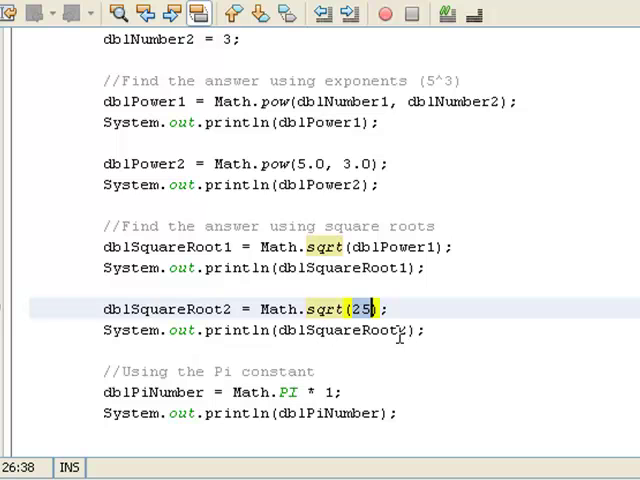
pyautogui.scroll(-3)
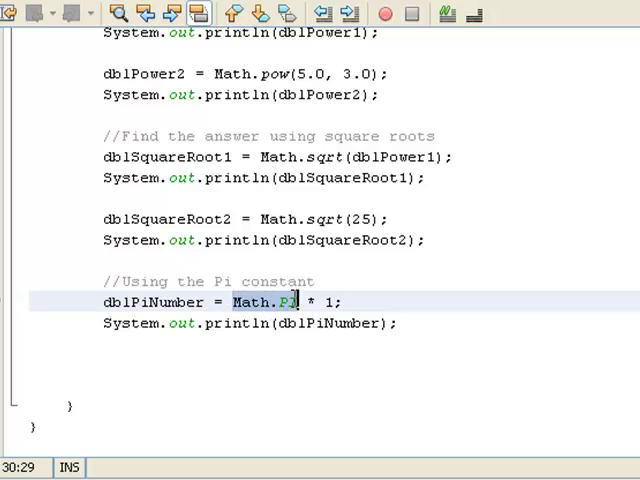
pyautogui.moveTo(288, 300)
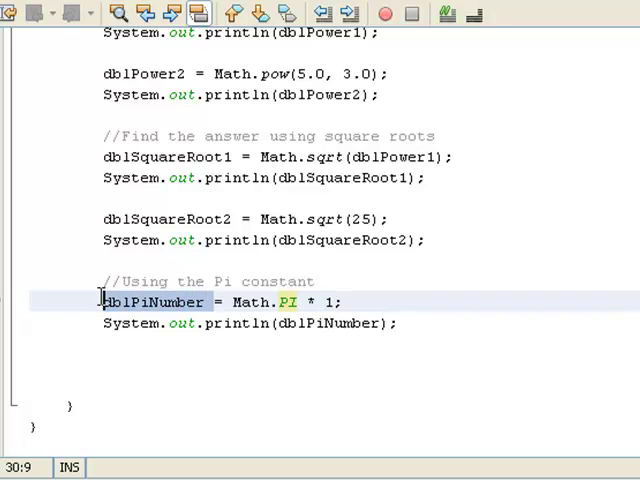
pyautogui.click(210, 324)
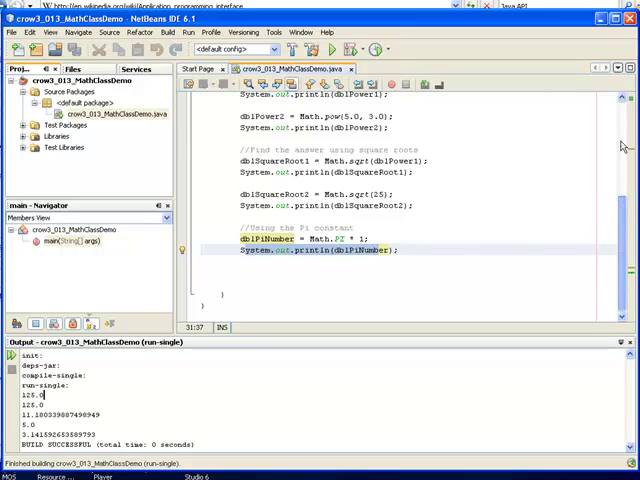
# Review the run output, matching 125.0 to the Math.pow call and scrolling through the remaining values.
pyautogui.scroll(3)
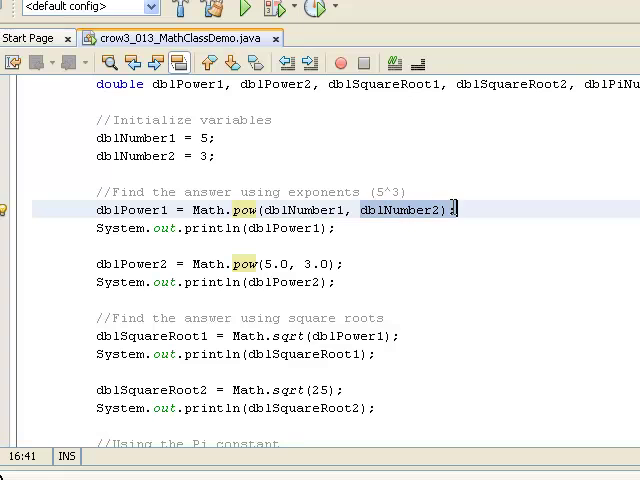
pyautogui.click(172, 210)
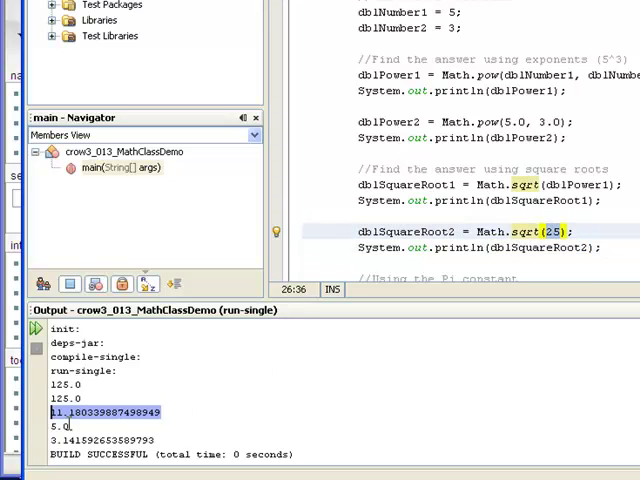
pyautogui.scroll(-3)
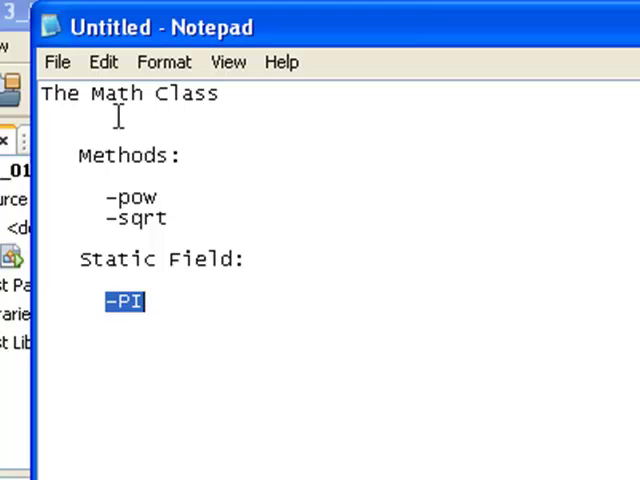
# Highlight -pow, -sqrt, -PI and the 'The Math Class' title in the Notepad summary.
pyautogui.doubleClick(120, 196)
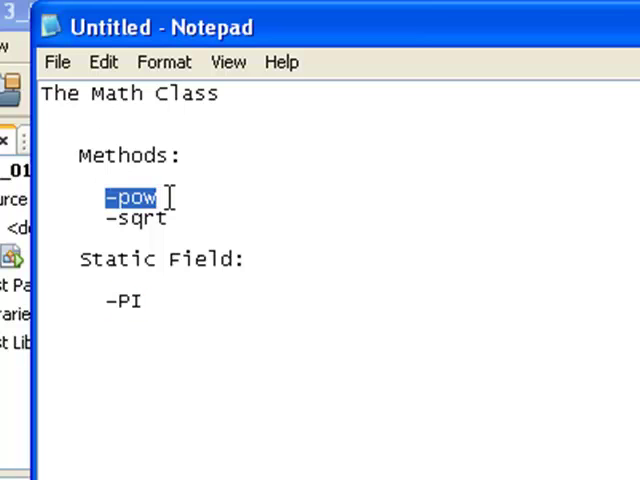
pyautogui.doubleClick(136, 220)
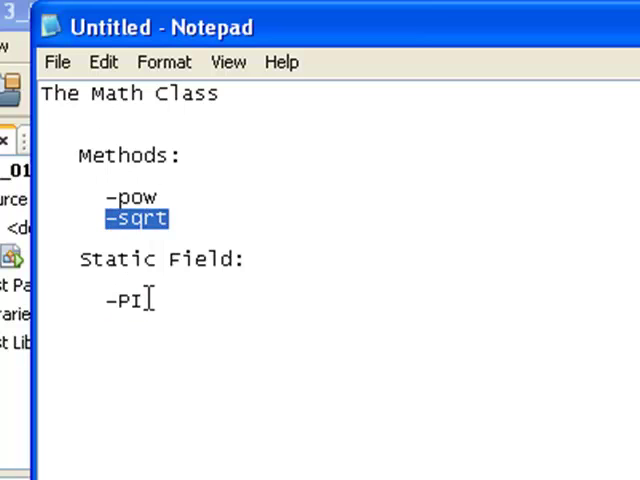
pyautogui.doubleClick(124, 302)
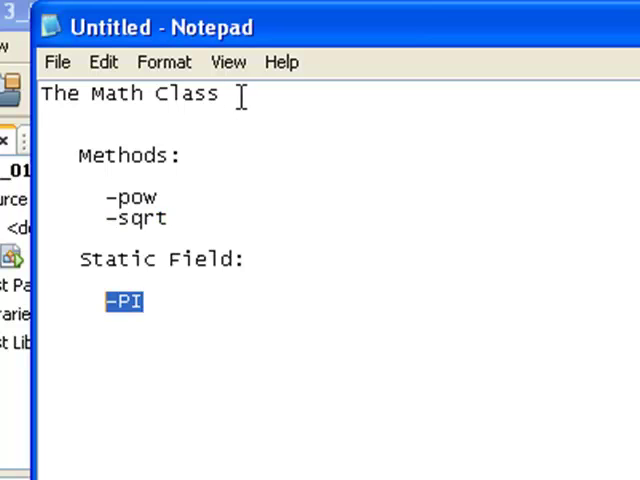
pyautogui.tripleClick(130, 92)
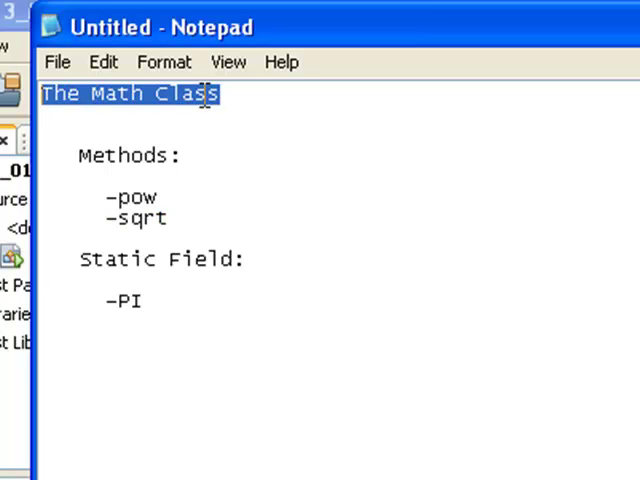